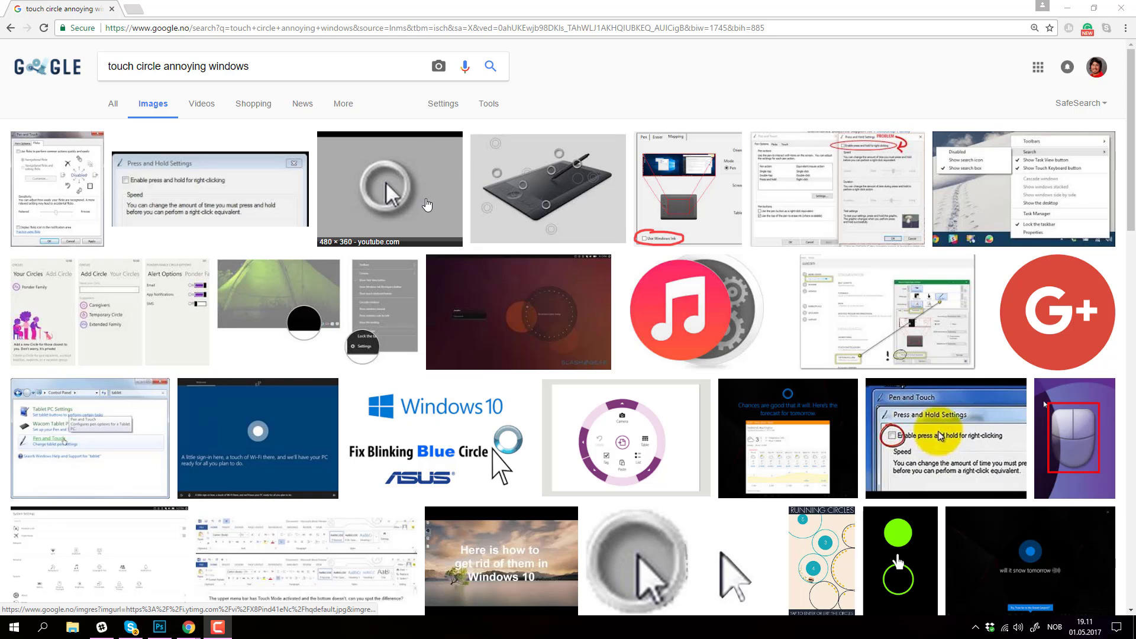
mouse_move(408, 229)
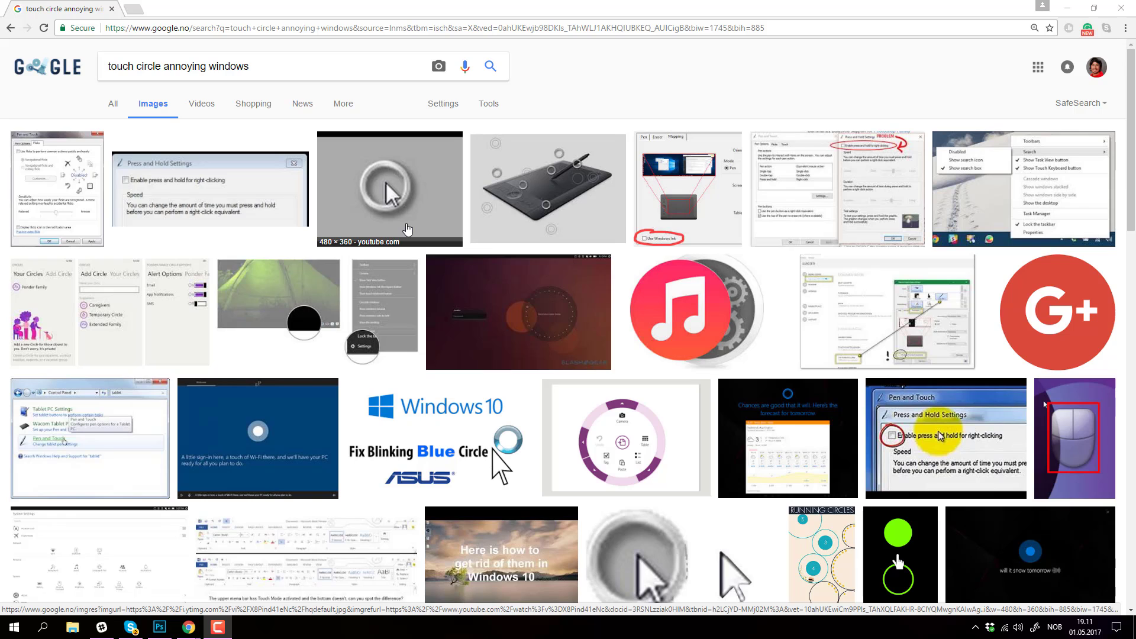
Step: Bring up the Windows Ink Workspace panel from the taskbar pen icon over Chrome
left_click(1035, 627)
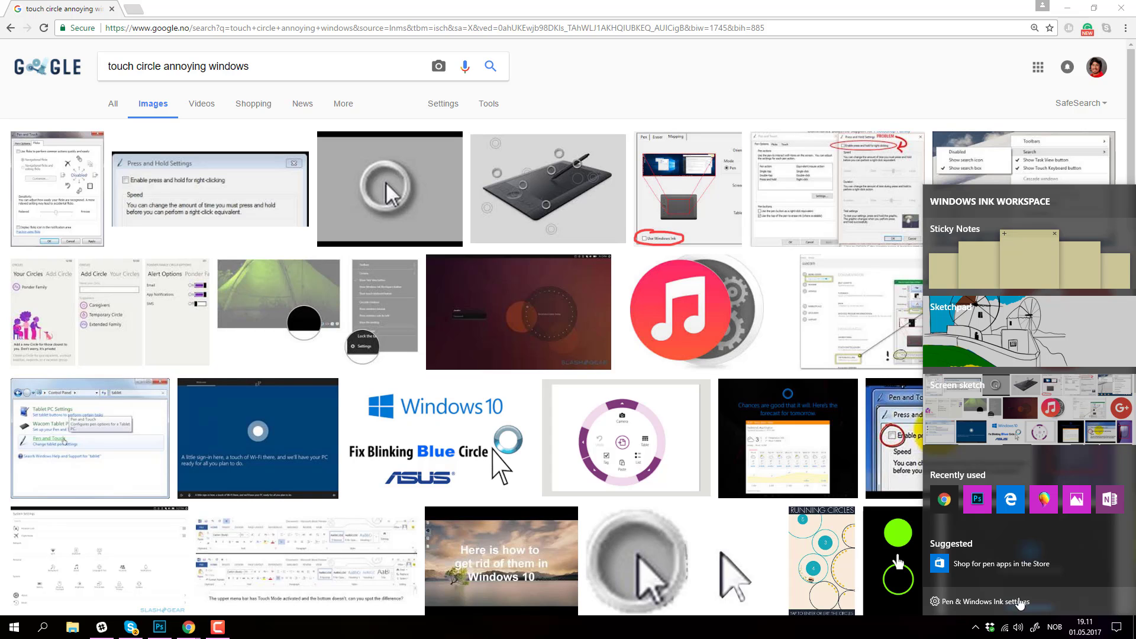
left_click(985, 601)
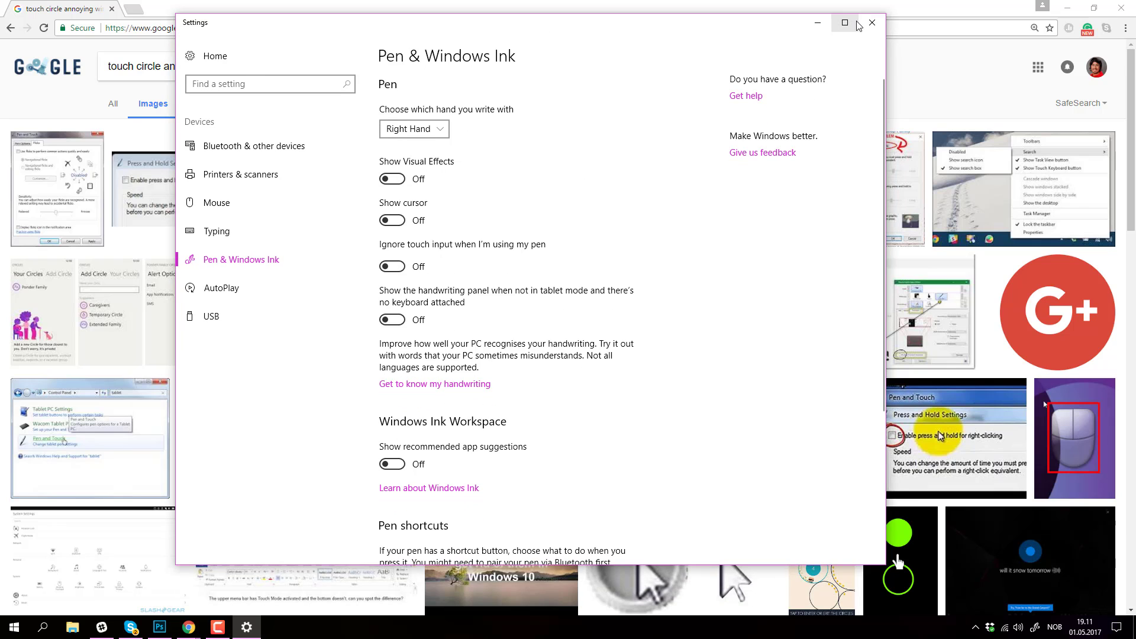
left_click(872, 23)
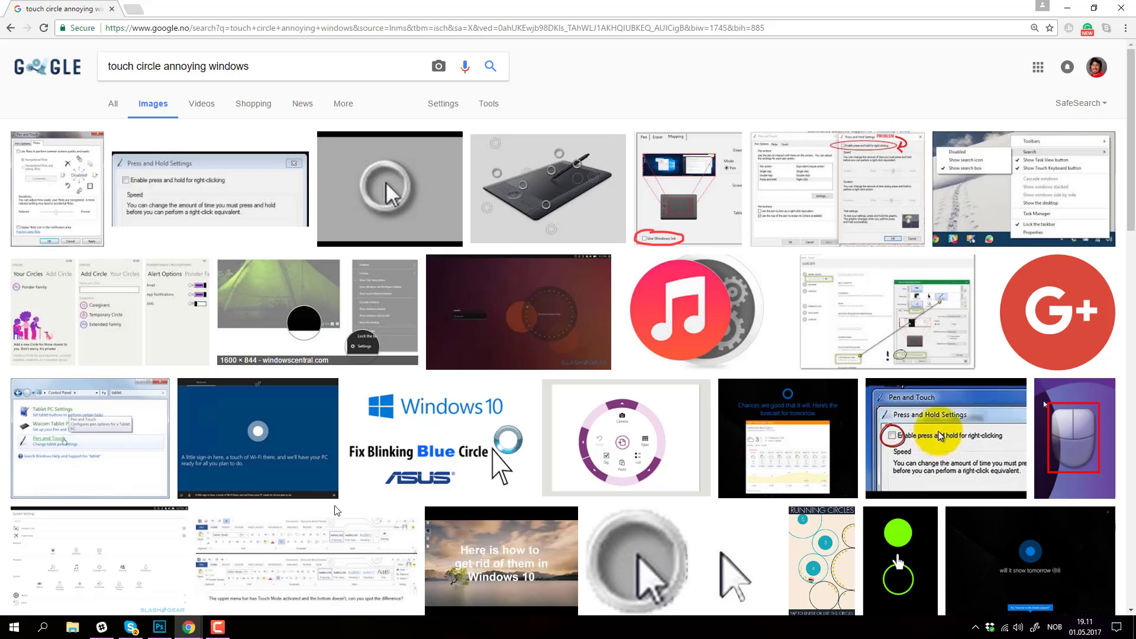
Step: Switch back to the Photoshop sphere painting and bring up the Windows Run dialog
left_click(159, 627)
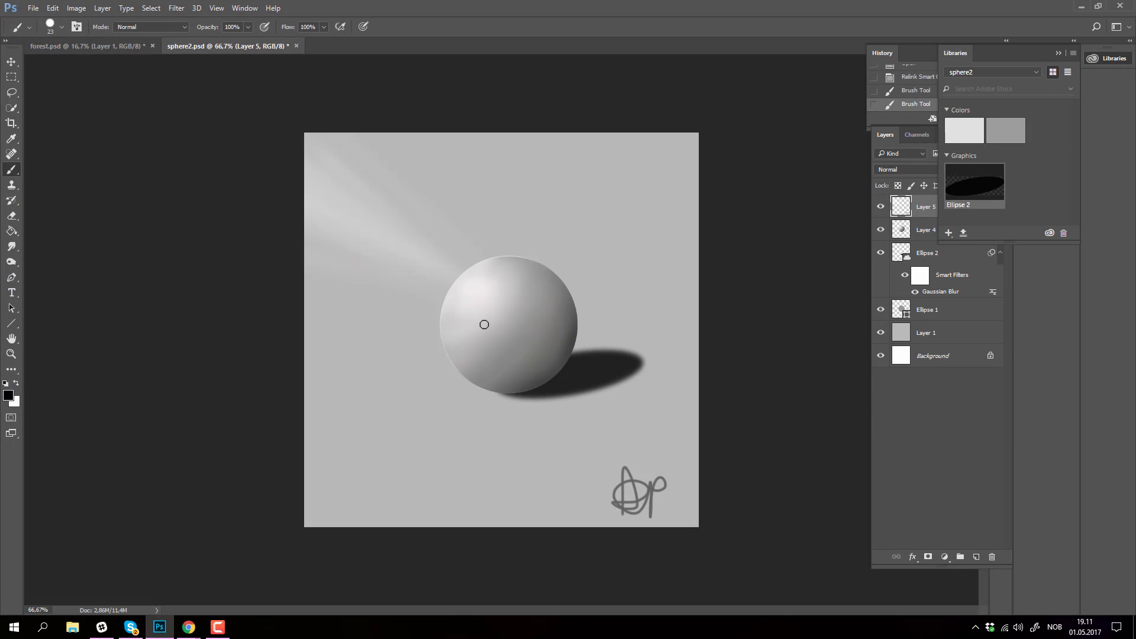
mouse_move(610, 262)
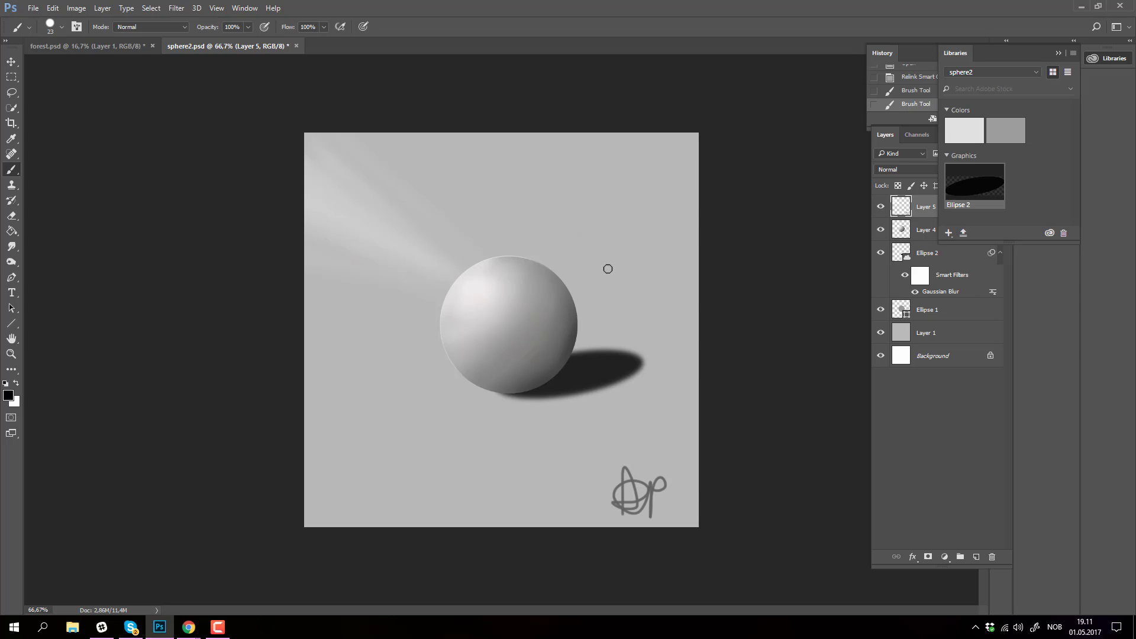
mouse_move(186, 555)
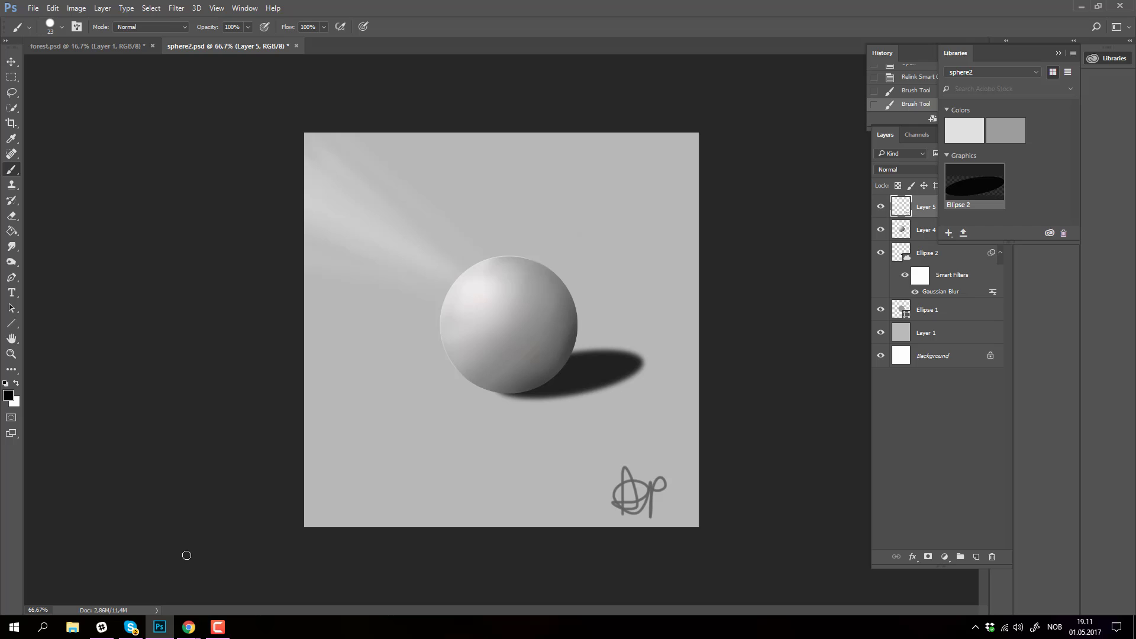
mouse_move(22, 617)
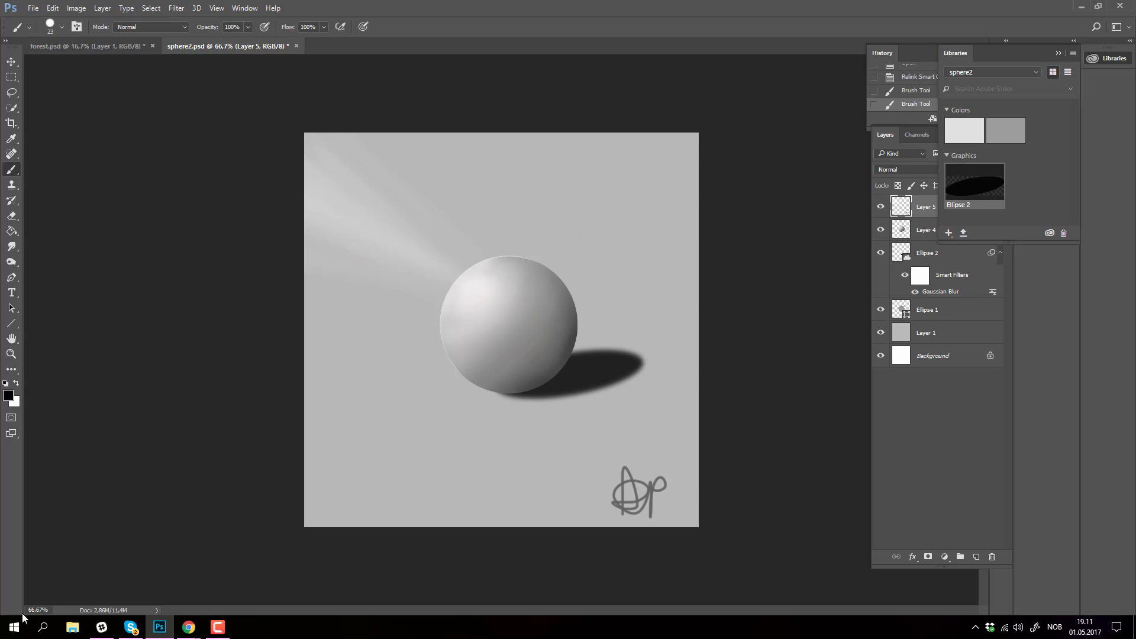
left_click(43, 626)
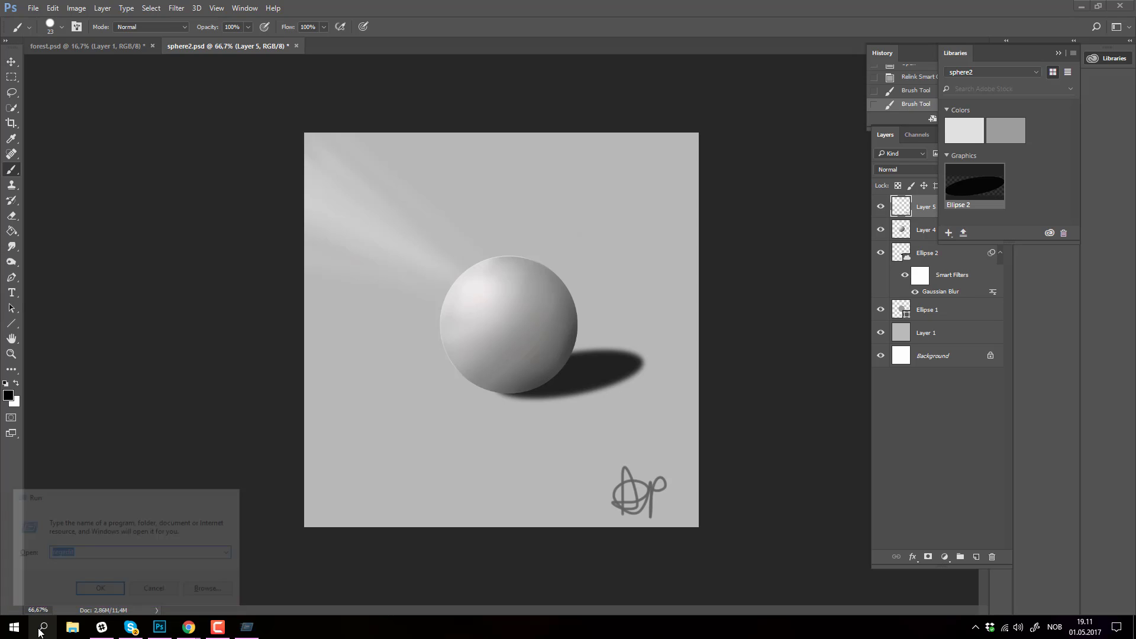
Step: Launch Registry Editor and navigate to HKCU\Software\Microsoft\Wisp\Pen\SysEventParameters
left_click(100, 588)
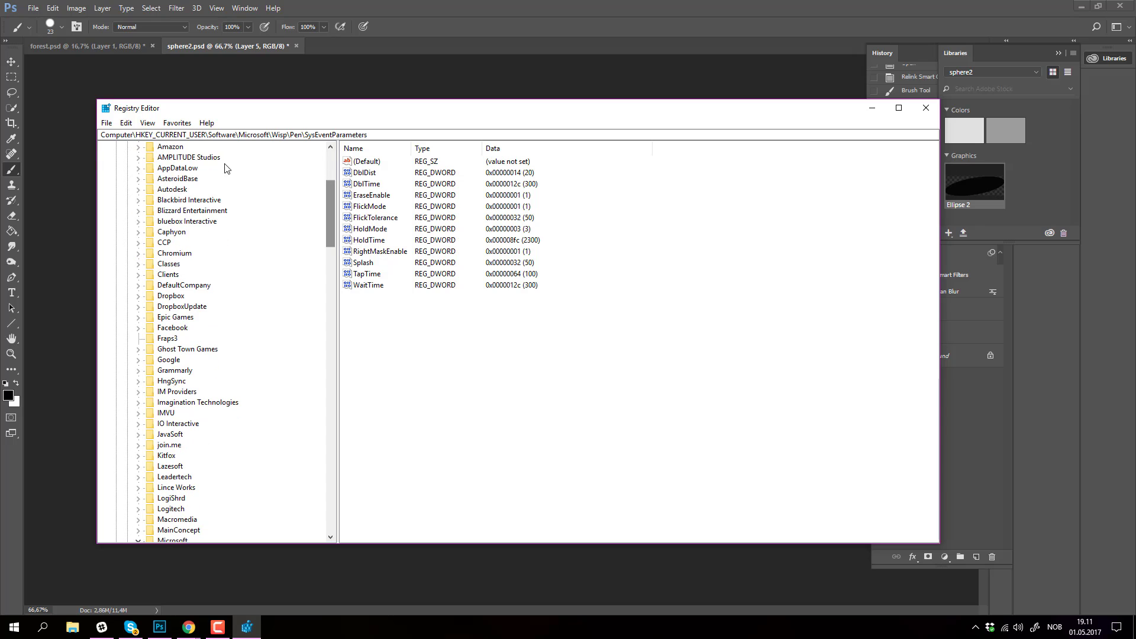
scroll("down", 3)
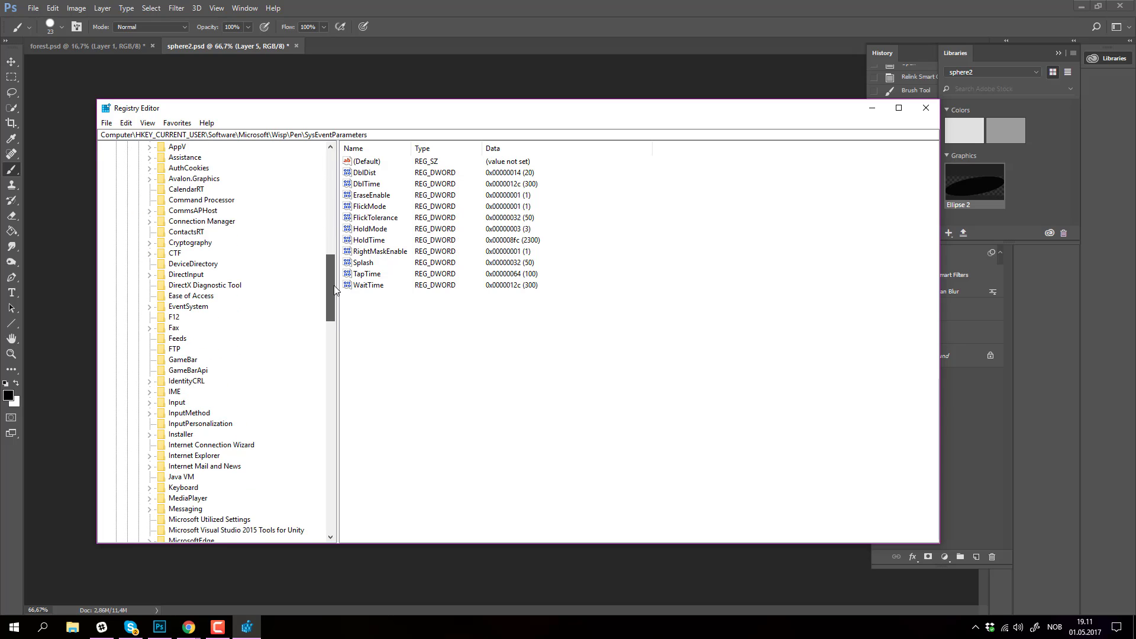
scroll("down", 3)
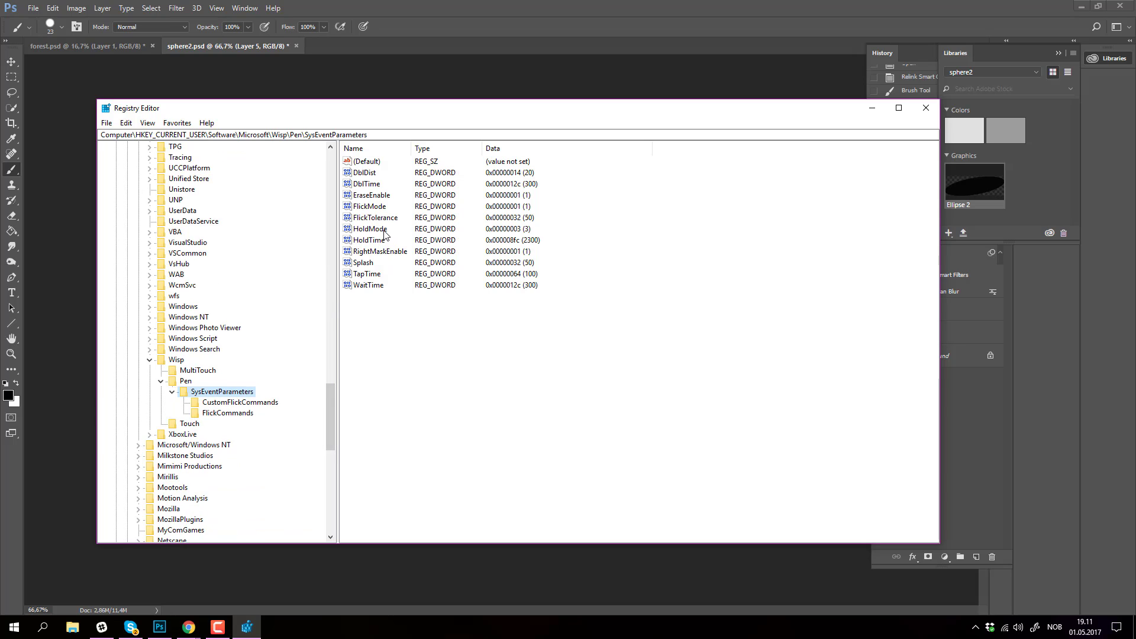
Step: Set the HoldMode DWORD to 3, confirm it, and close Registry Editor to return to Photoshop
double_click(368, 228)
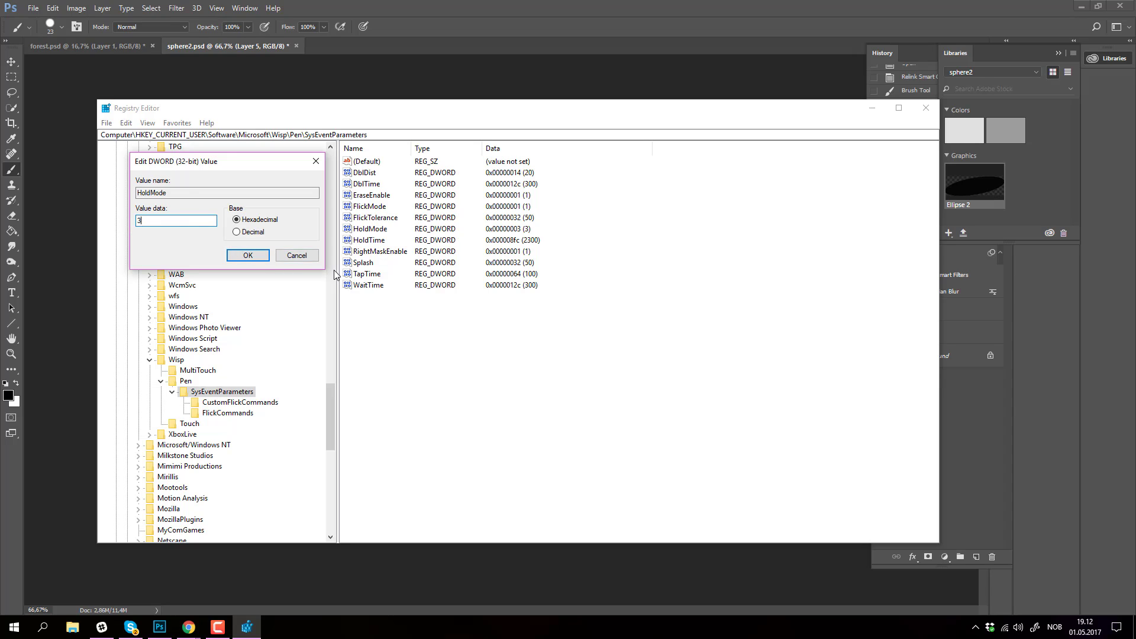
left_click(247, 256)
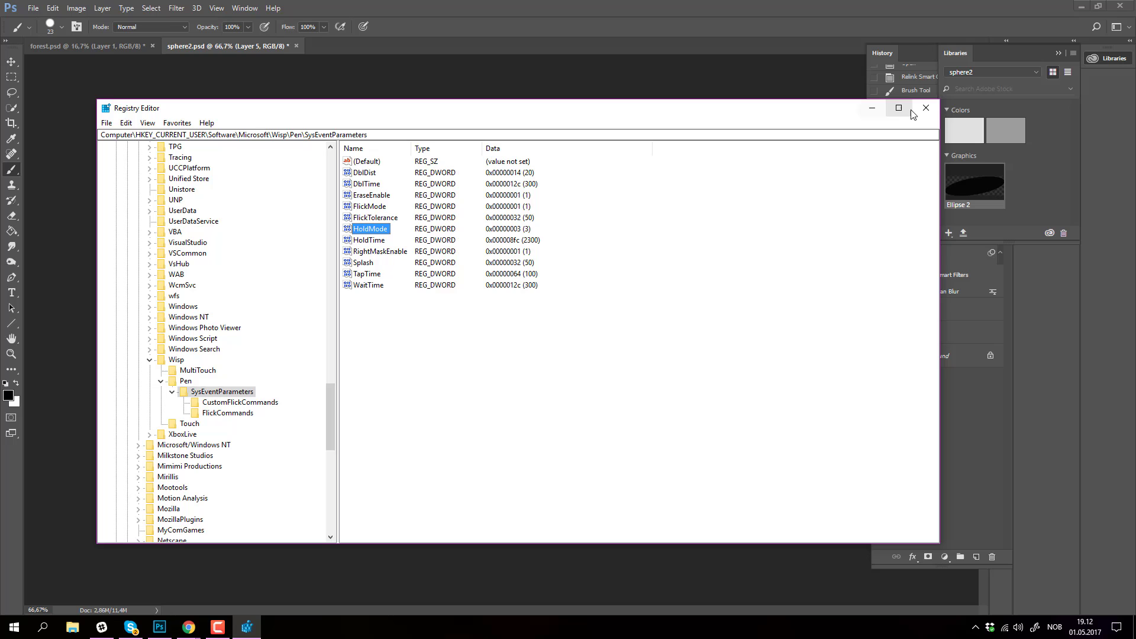
left_click(925, 107)
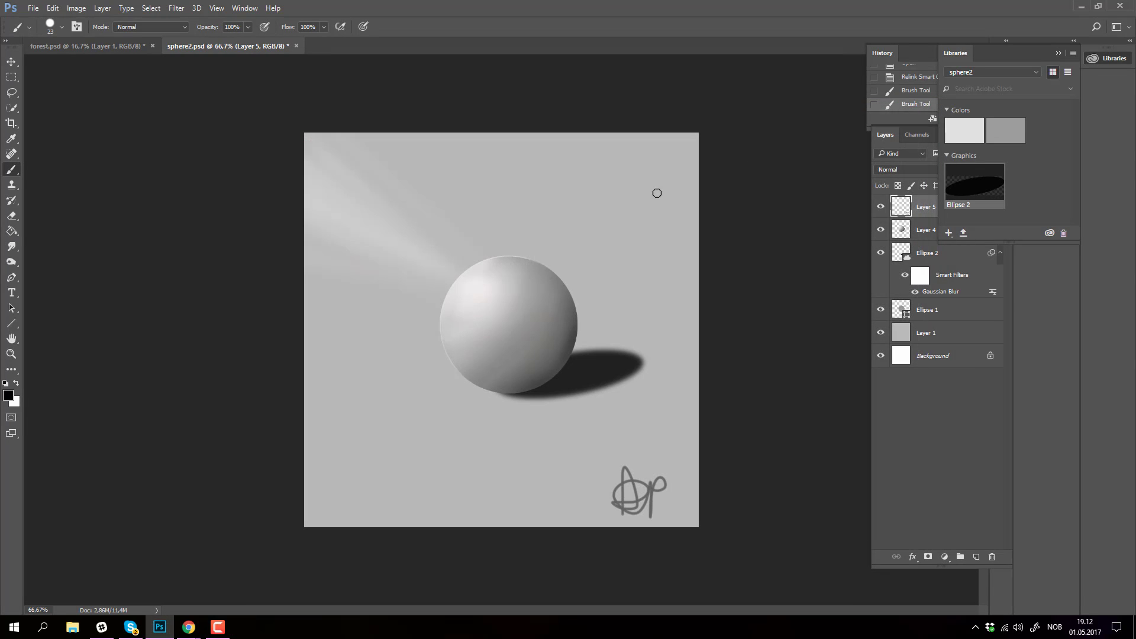
mouse_move(573, 210)
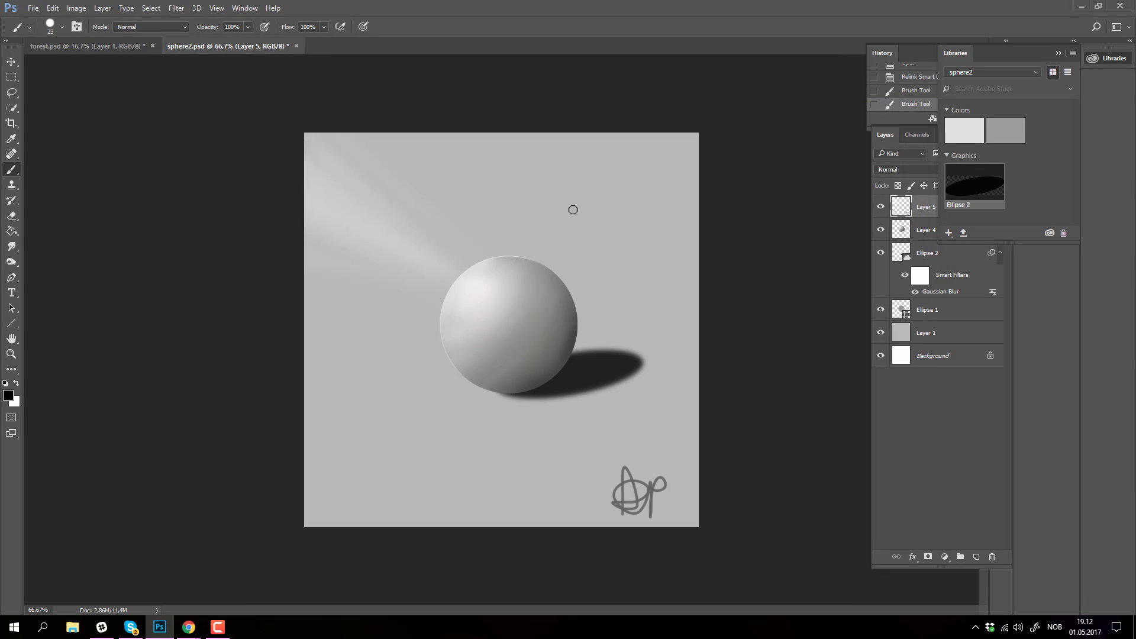